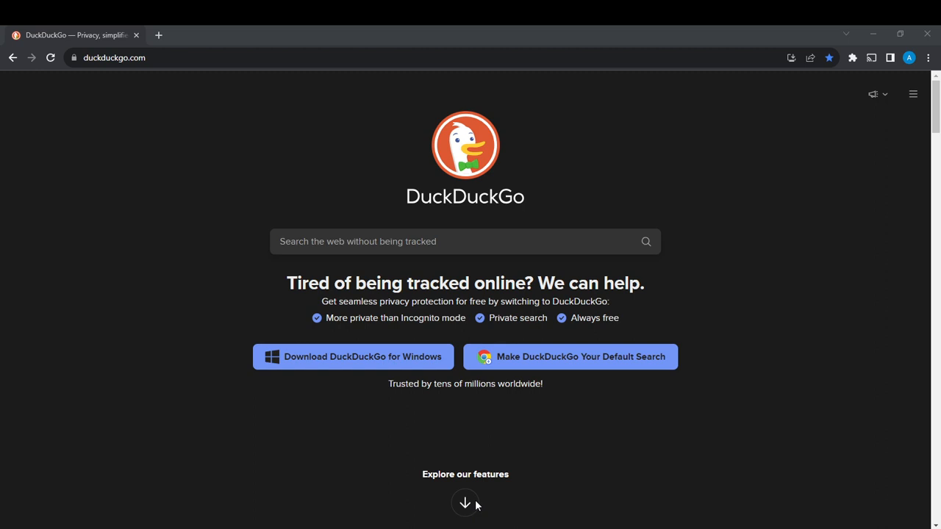
mouse_move(473, 506)
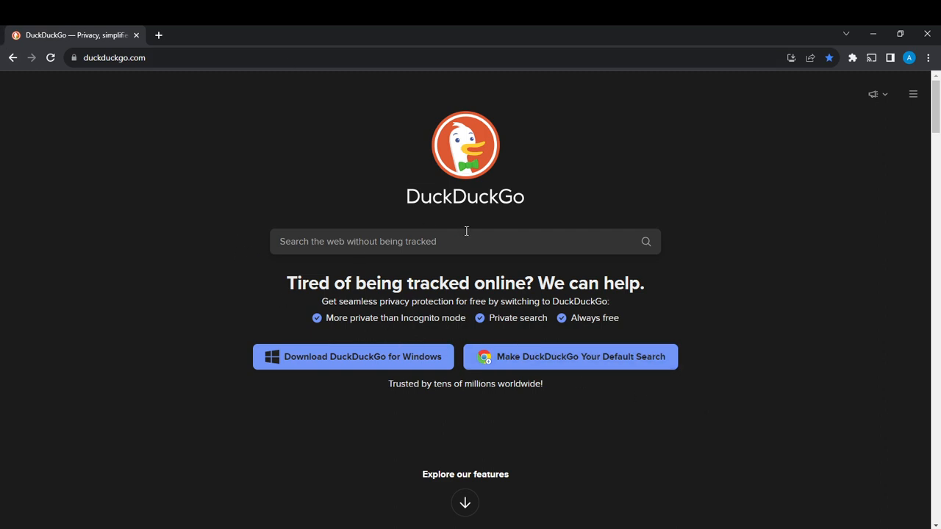
mouse_move(528, 364)
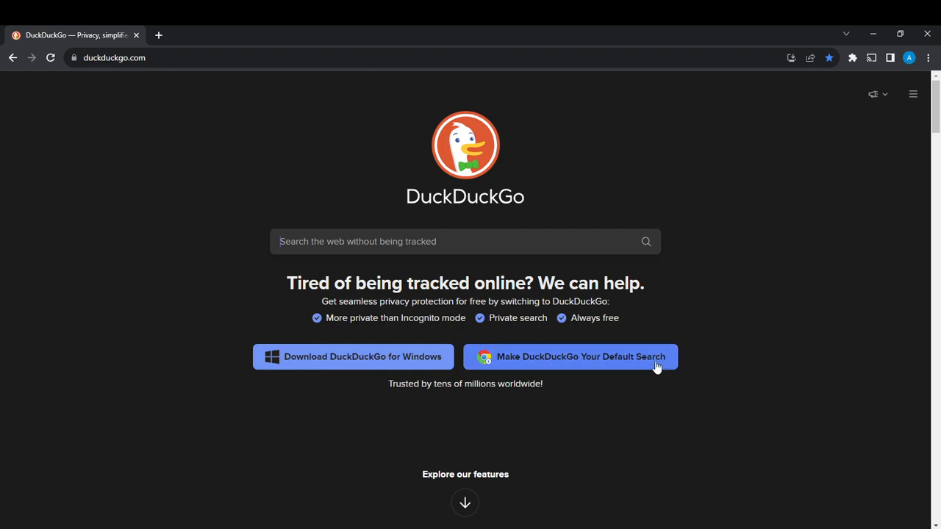
mouse_move(603, 329)
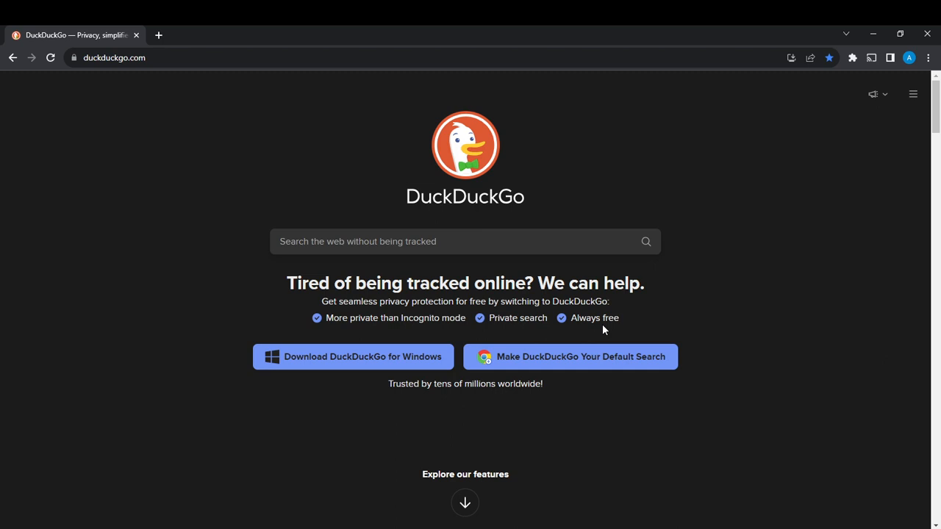
mouse_move(875, 223)
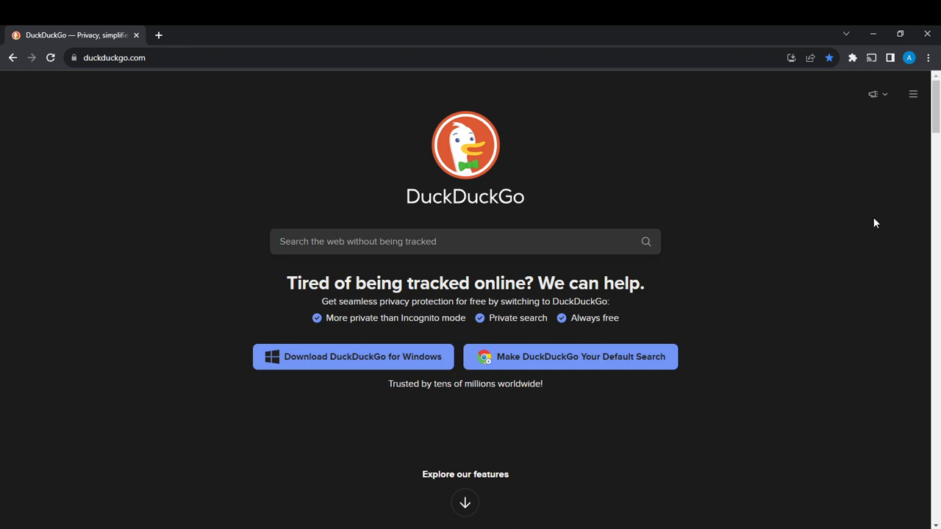
mouse_move(621, 300)
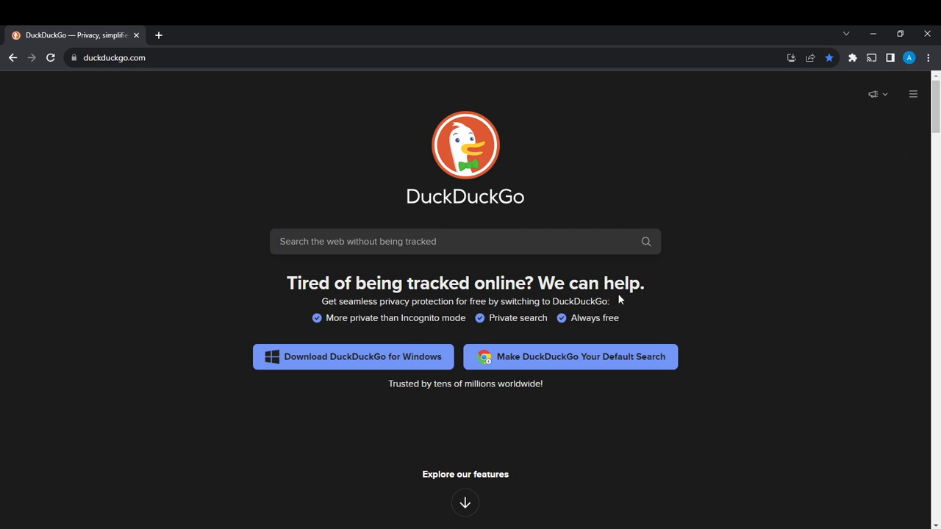
mouse_move(914, 94)
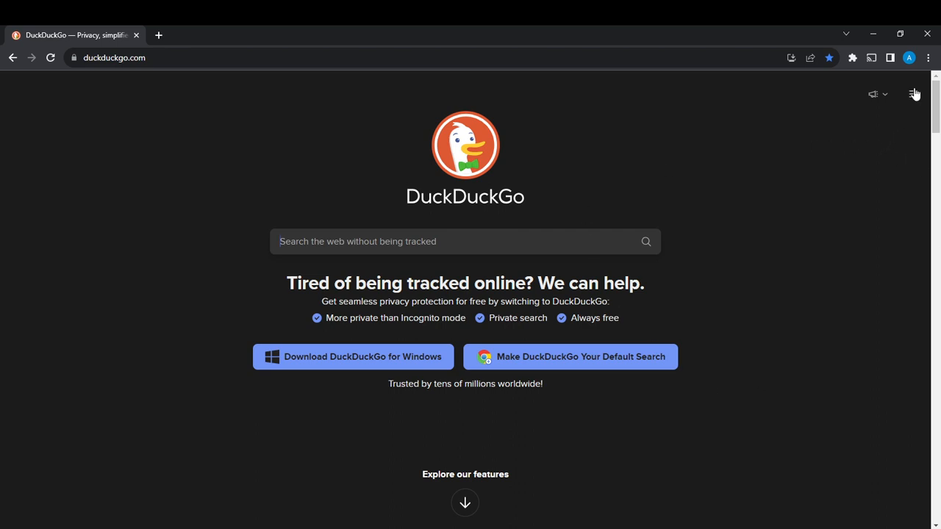
Reach the All Settings page from the hamburger menu, showing Region, Language and Safe Search.
left_click(915, 94)
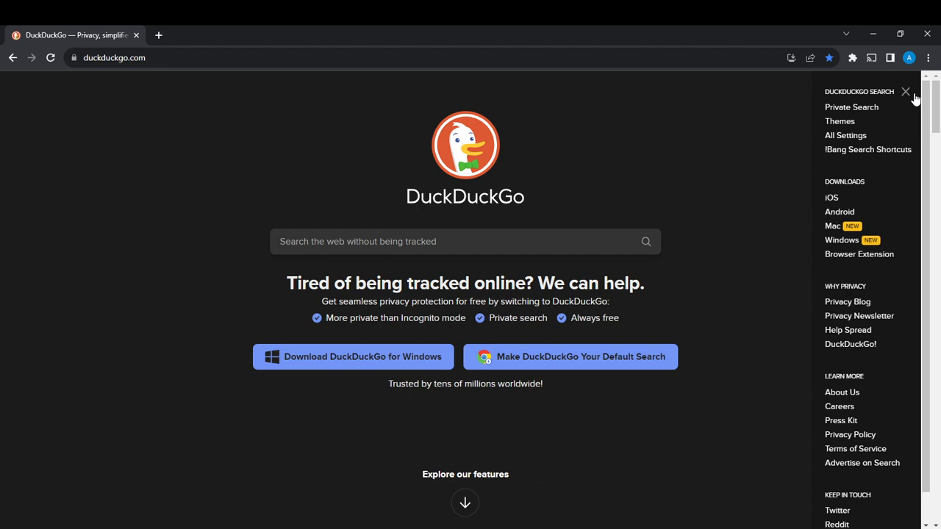
left_click(845, 135)
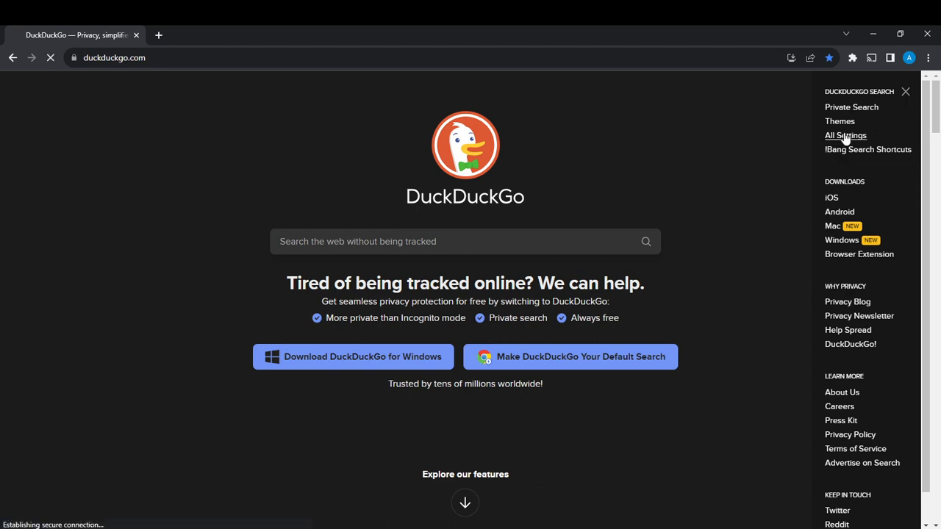
left_click(845, 135)
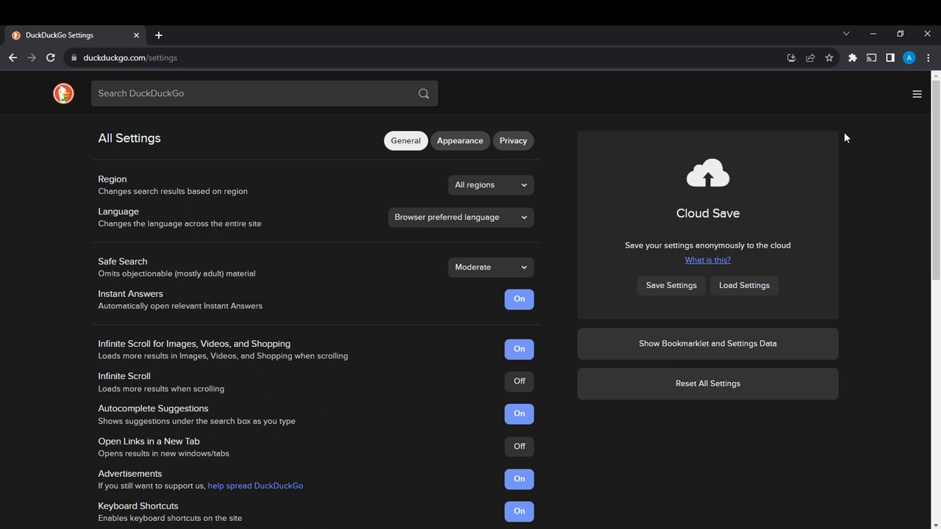
left_click(459, 142)
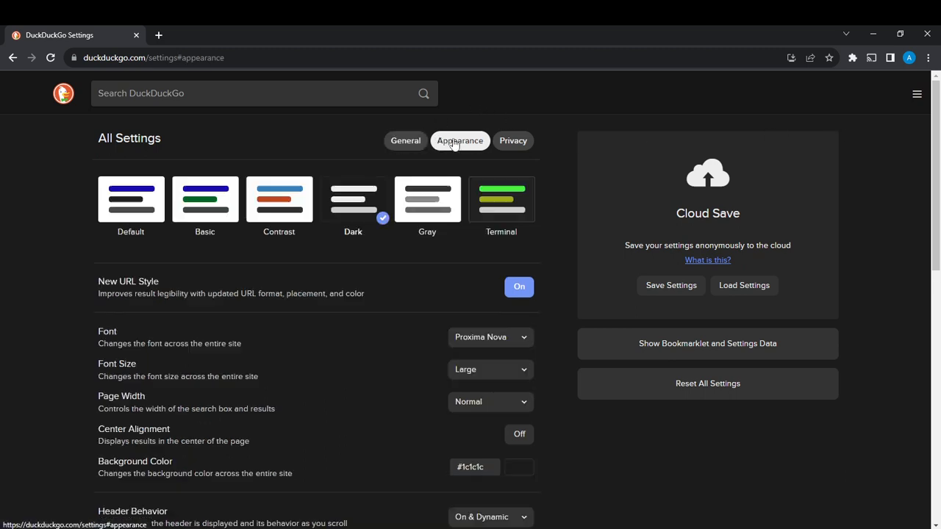
left_click(513, 141)
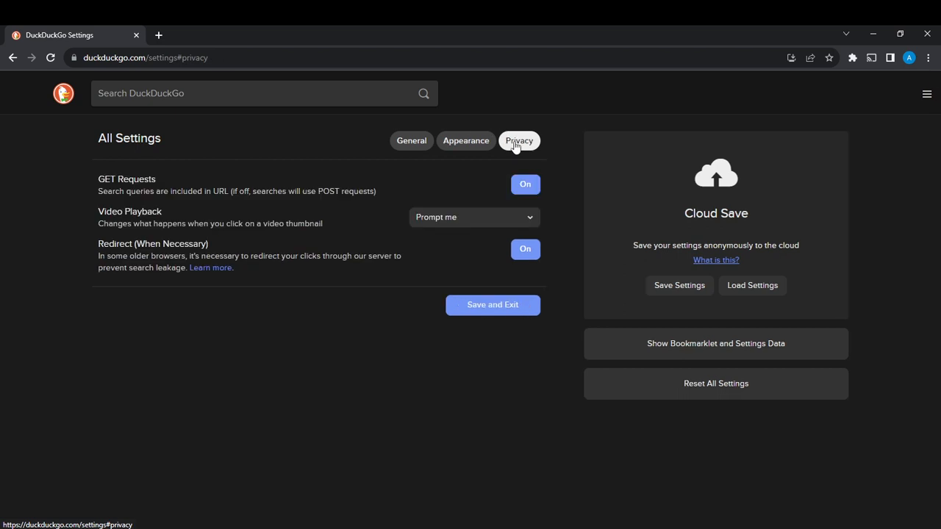
mouse_move(411, 141)
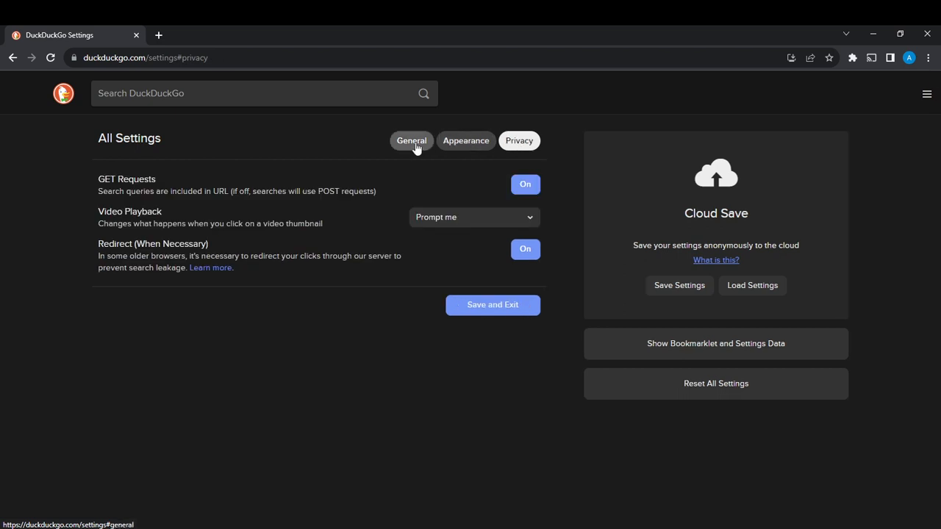
left_click(412, 141)
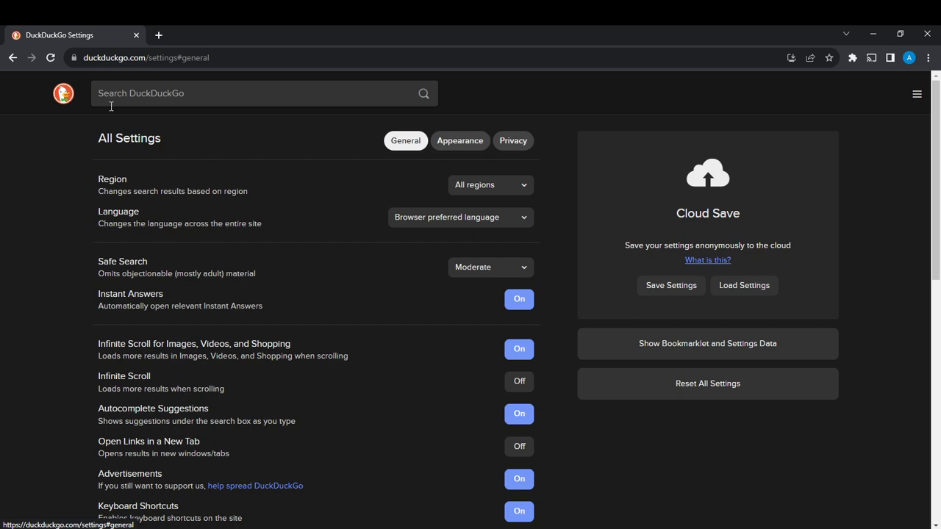
mouse_move(66, 199)
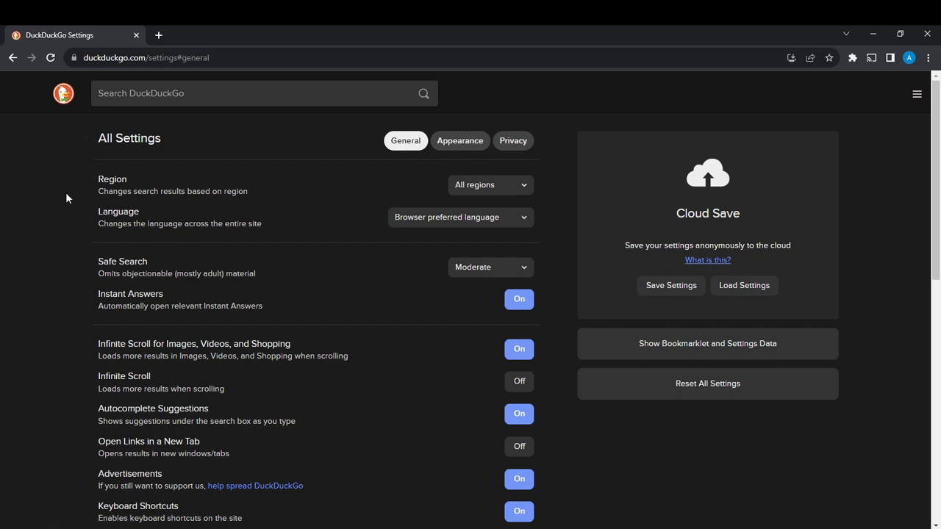
mouse_move(450, 253)
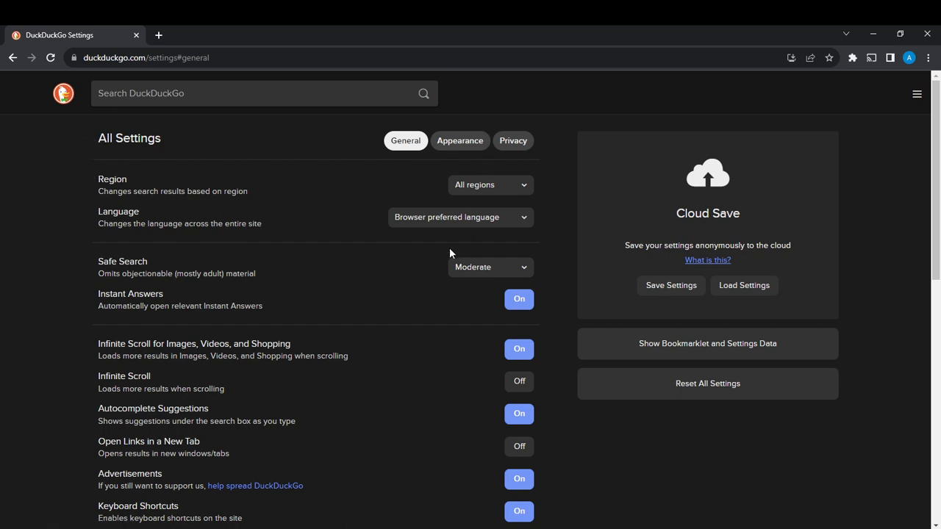
mouse_move(116, 267)
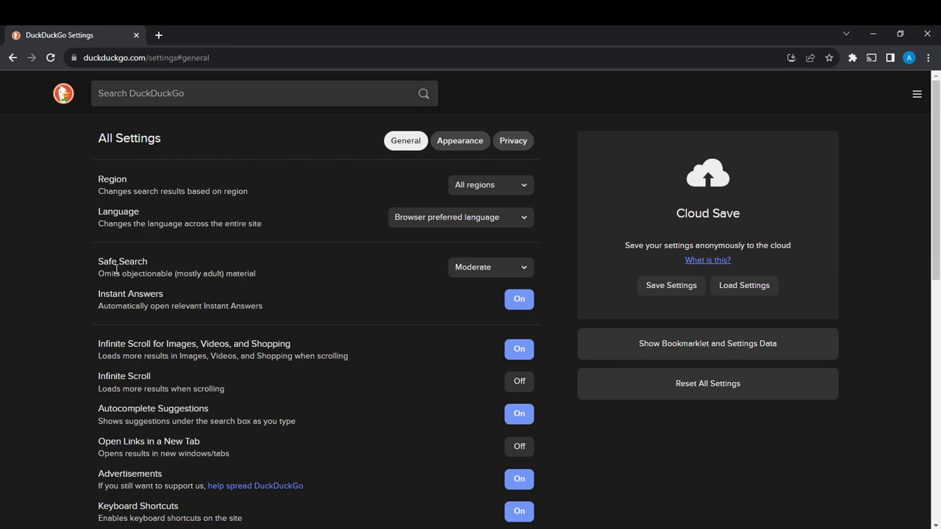
mouse_move(259, 278)
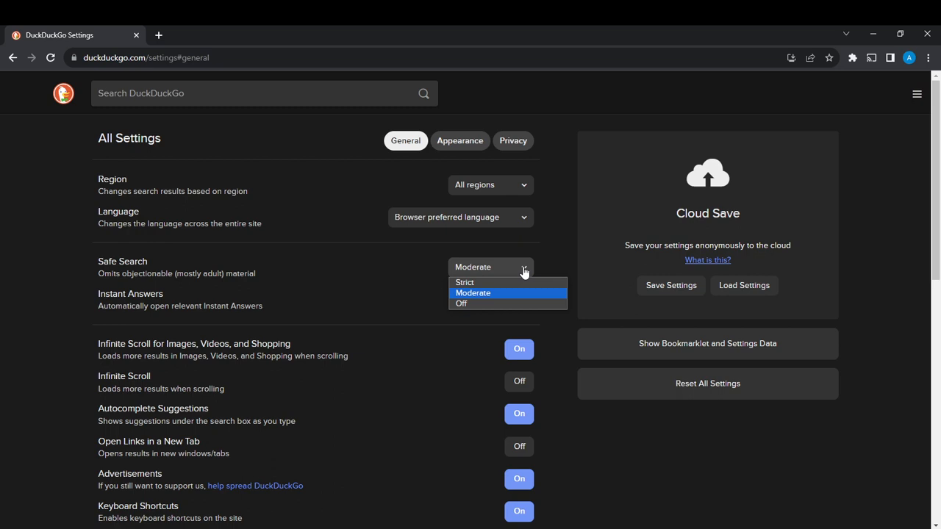
mouse_move(462, 302)
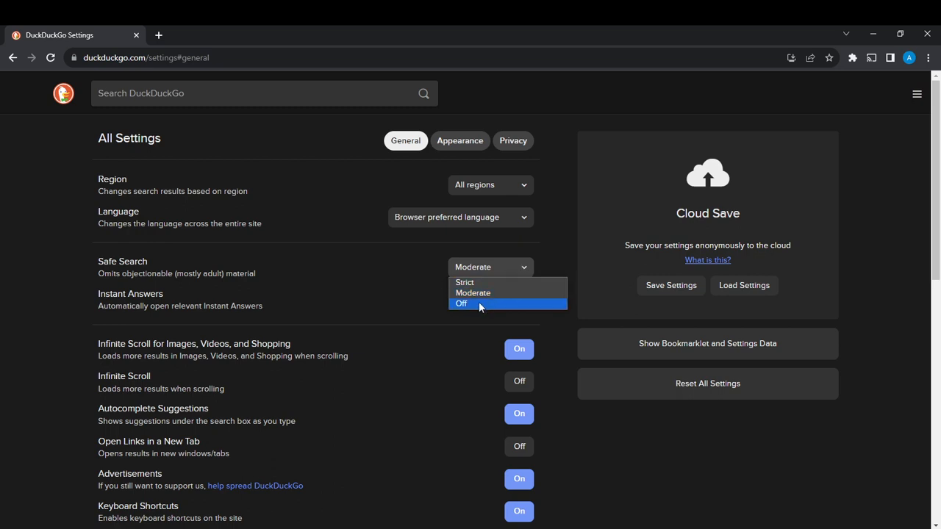
Cycle Safe Search through Off, Moderate and Strict in the General settings dropdown.
left_click(462, 302)
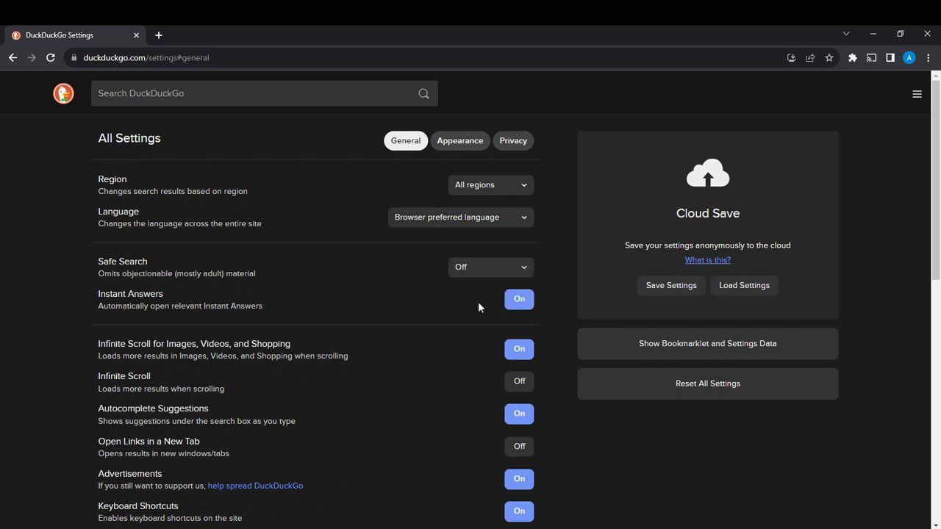
mouse_move(512, 268)
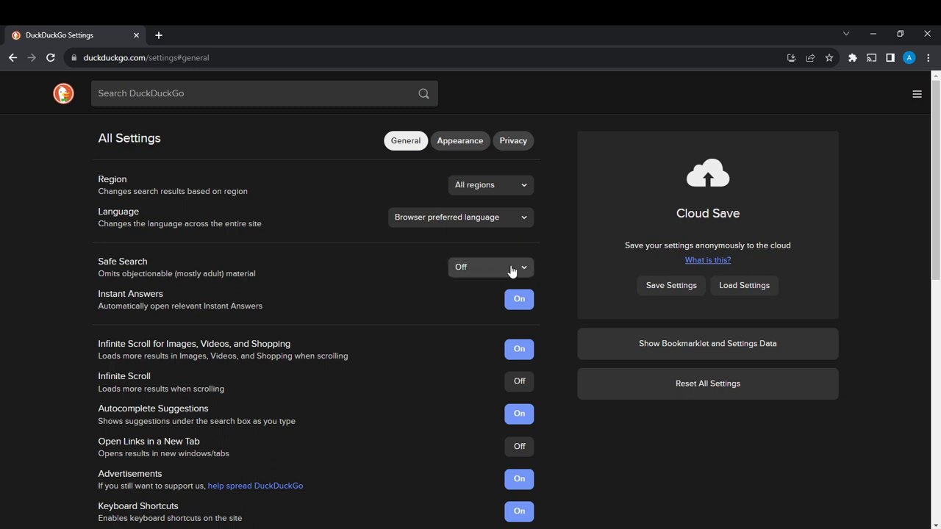
left_click(491, 268)
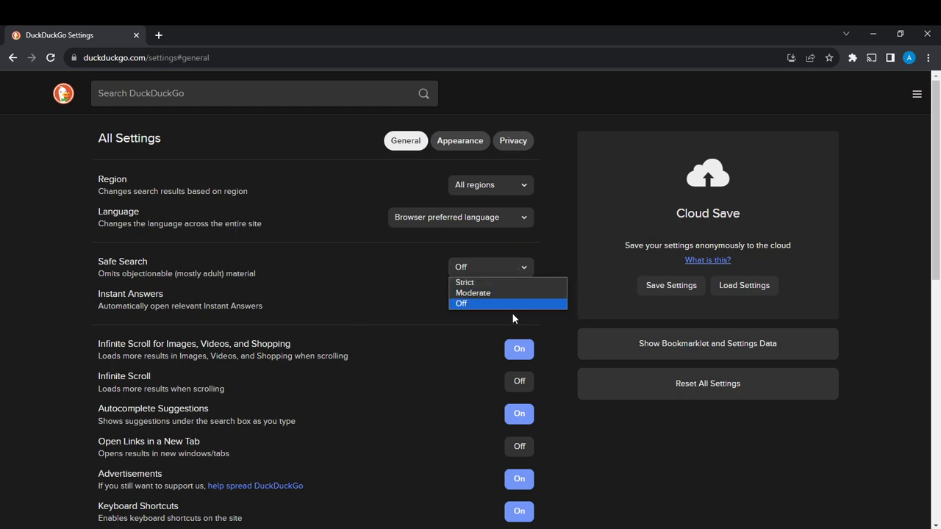
left_click(473, 292)
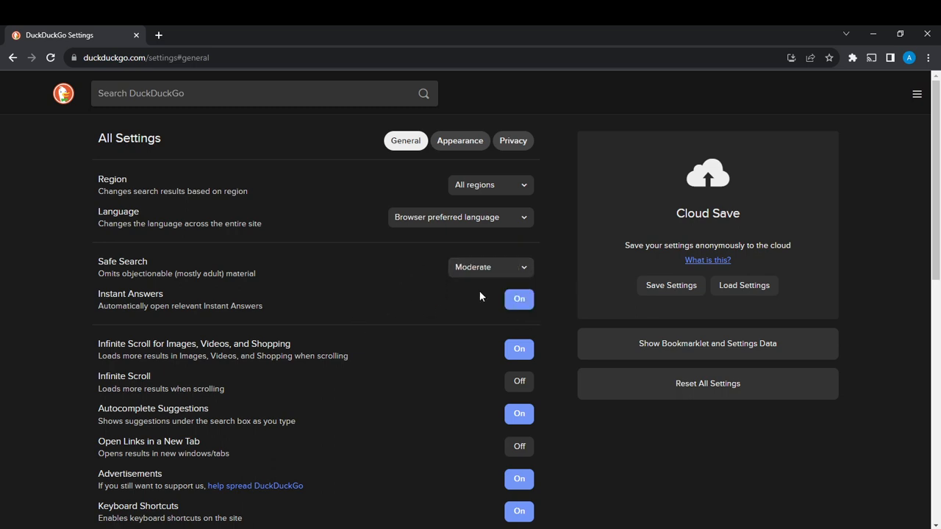
left_click(489, 268)
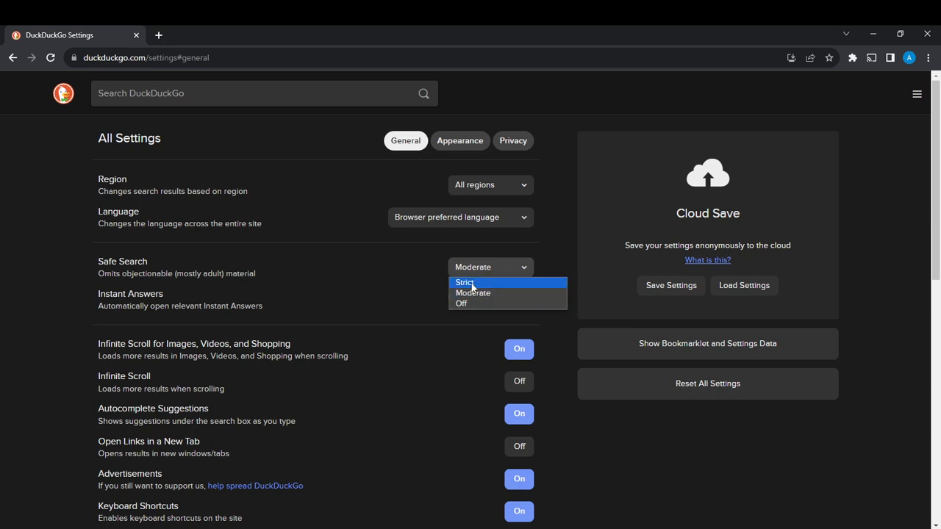
left_click(465, 282)
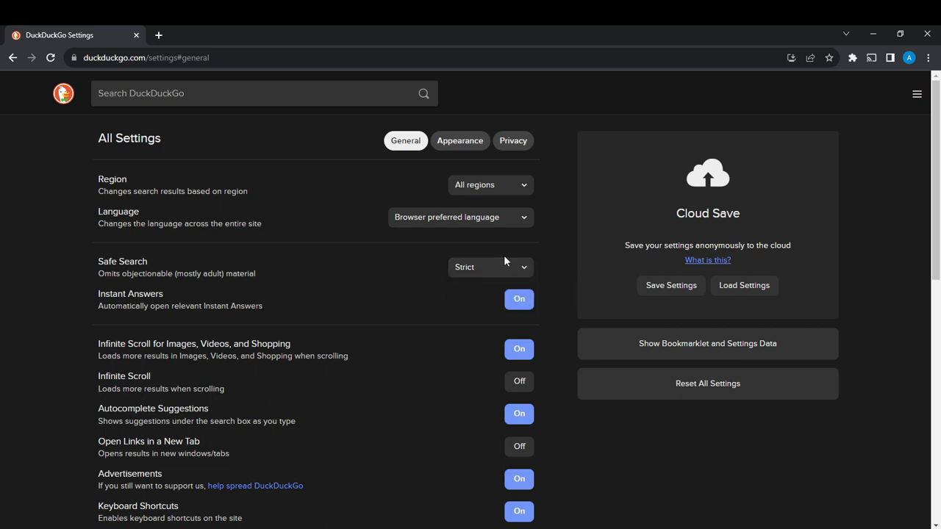
left_click(490, 268)
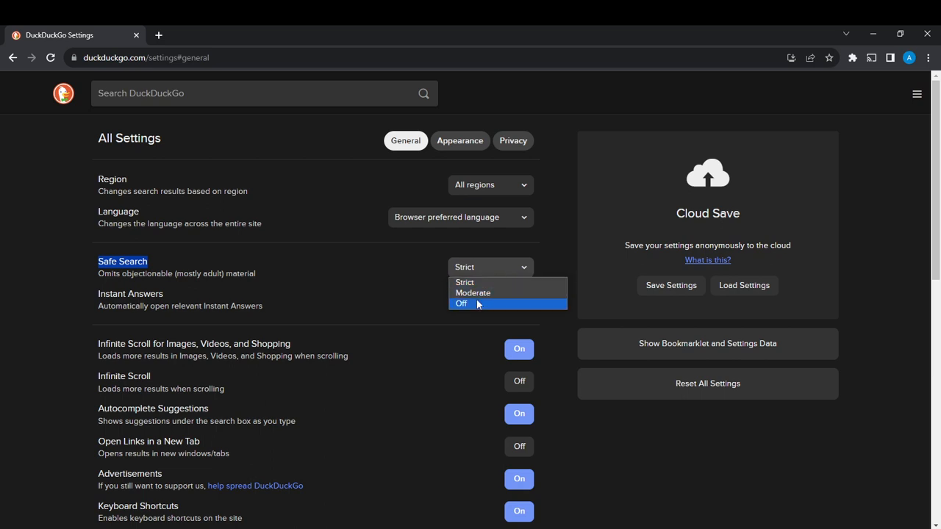
mouse_move(441, 328)
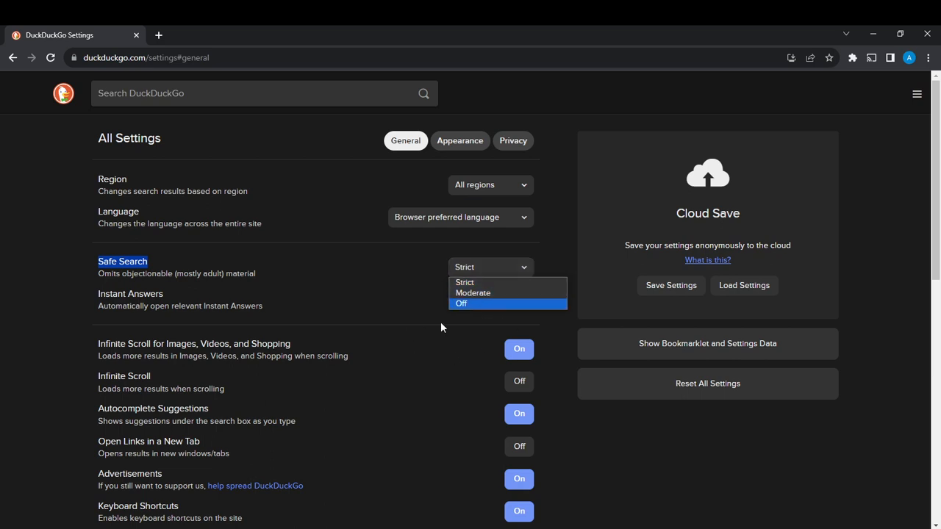
Try Safe Search Off once more, then settle it on Moderate.
left_click(462, 303)
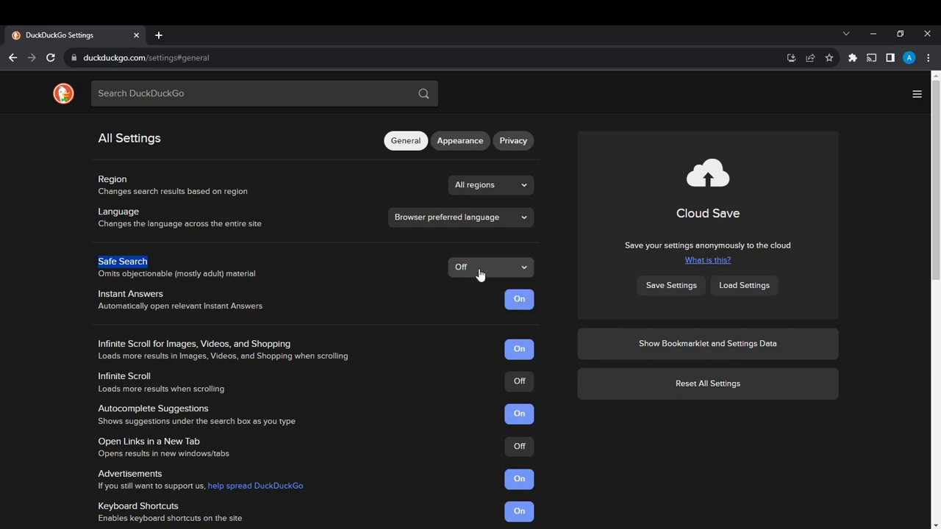
left_click(488, 267)
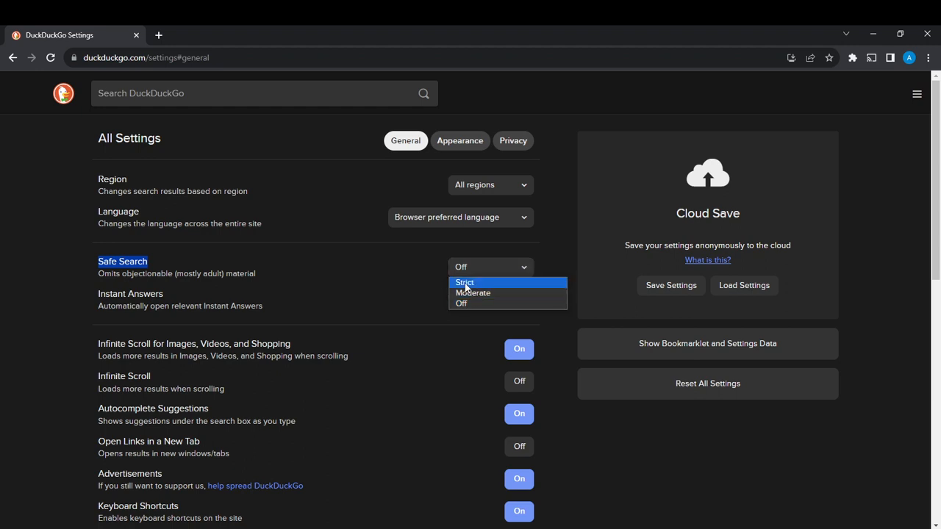
left_click(473, 293)
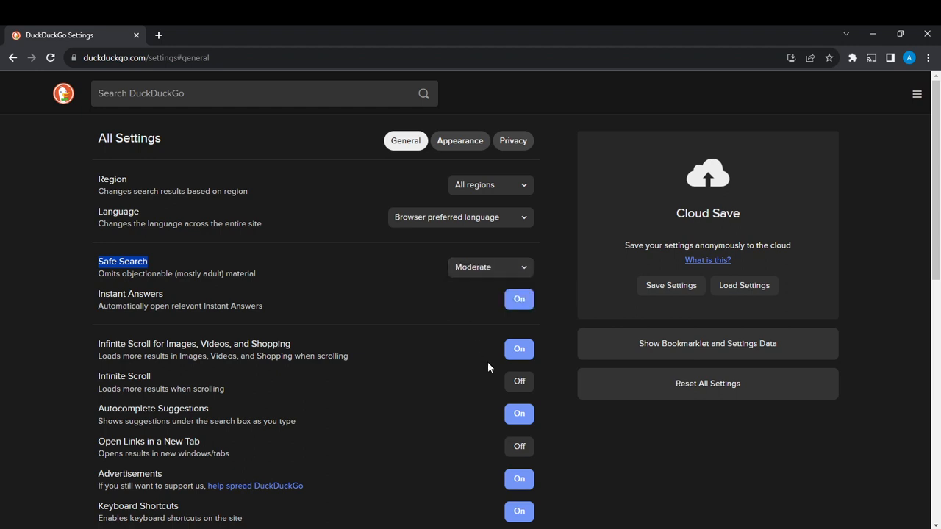
left_click(489, 267)
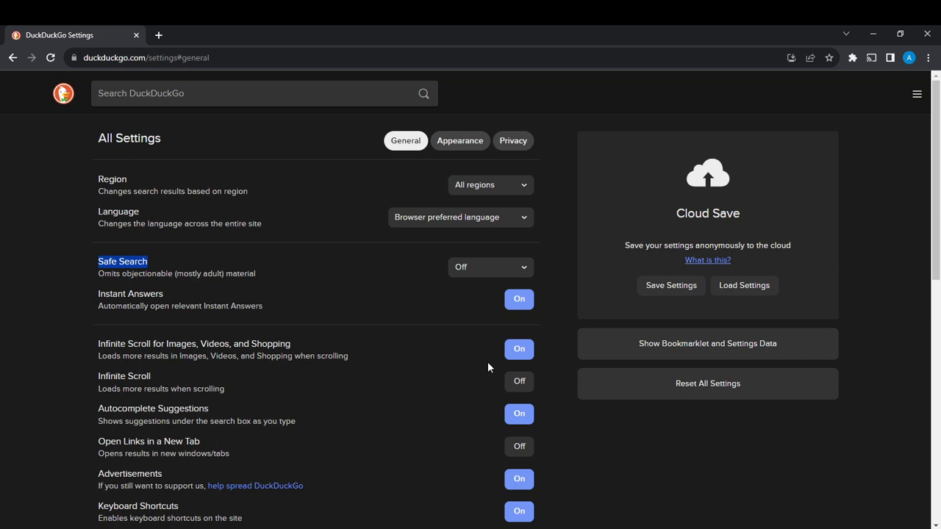
left_click(488, 267)
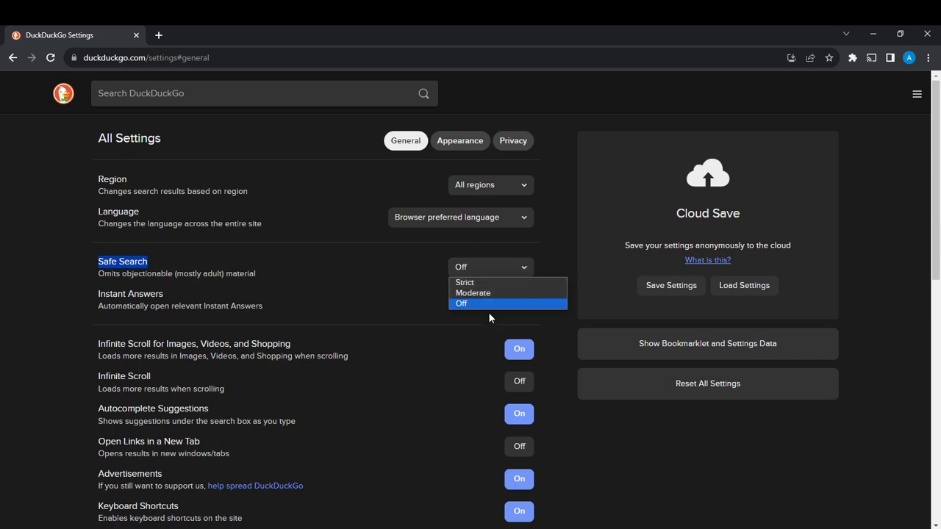
left_click(473, 292)
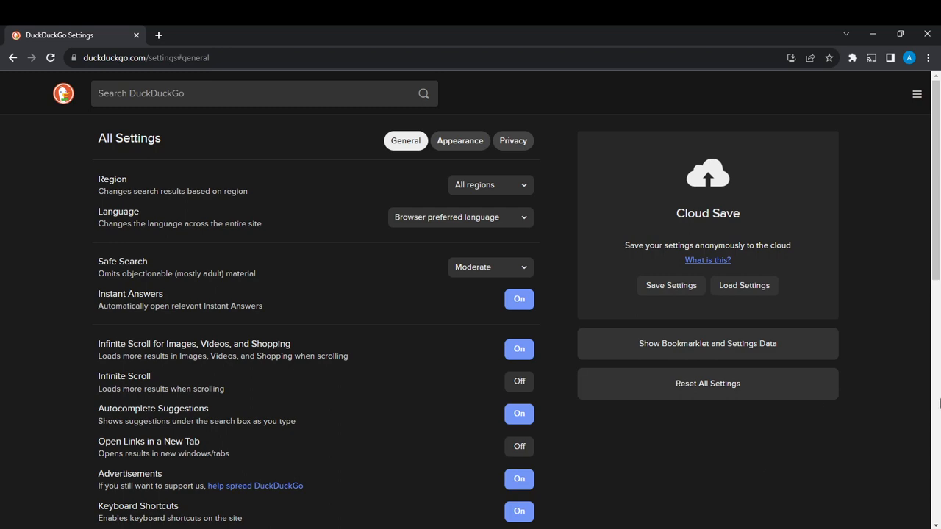
Save the settings with Save and Exit, returning to the DuckDuckGo home page.
scroll("down", 3)
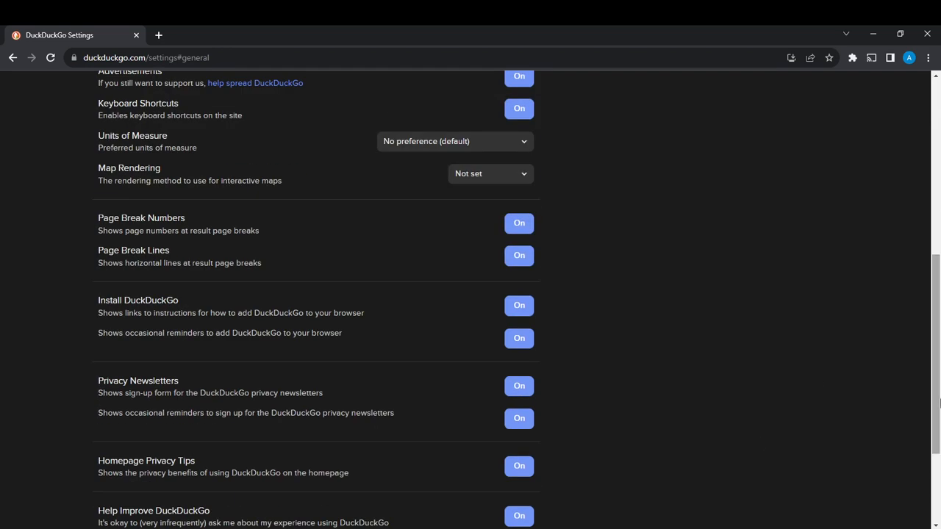
scroll("down", 3)
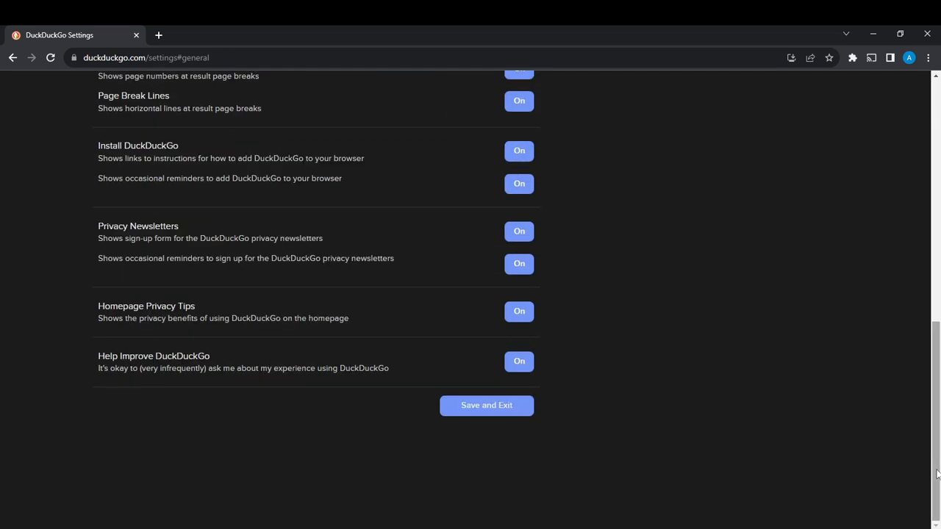
mouse_move(126, 521)
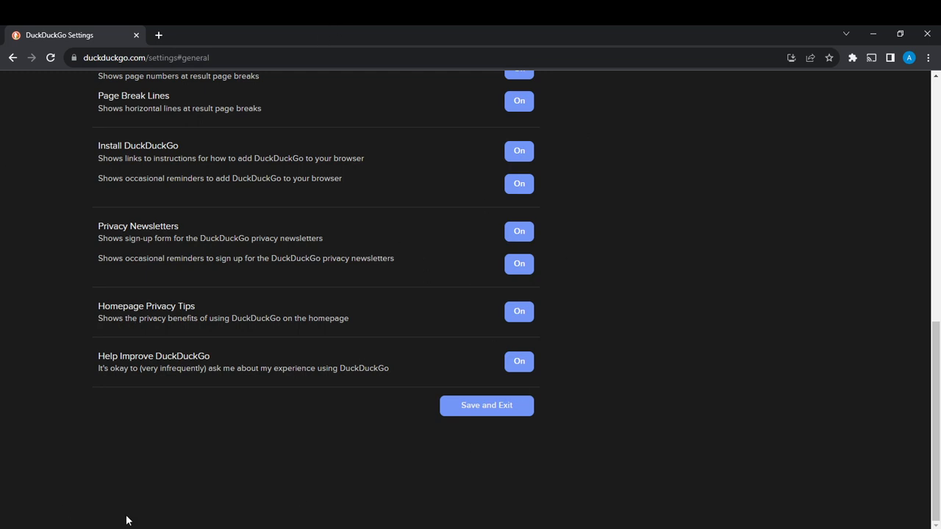
mouse_move(345, 311)
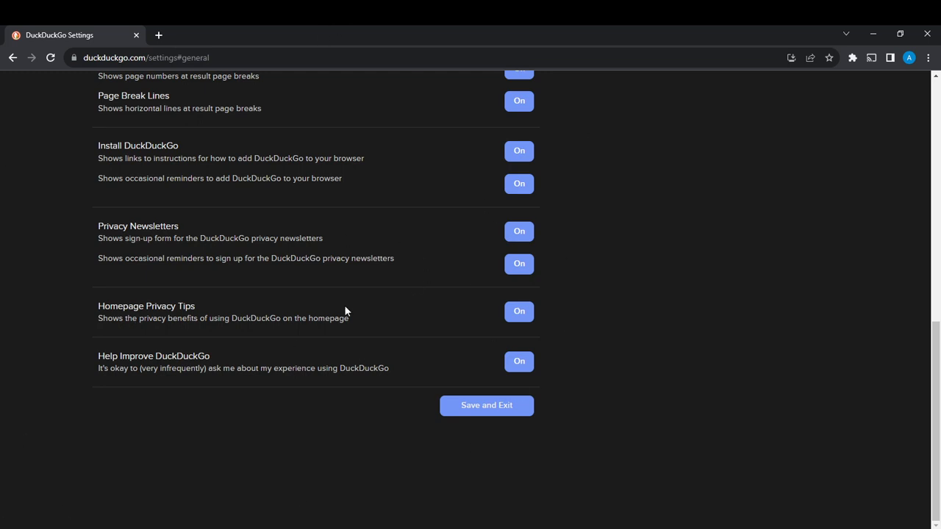
mouse_move(429, 227)
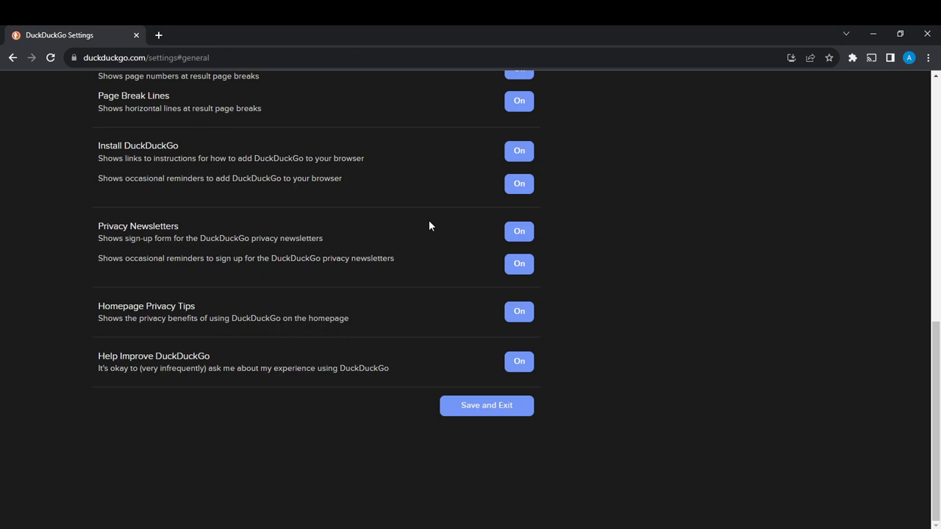
mouse_move(487, 303)
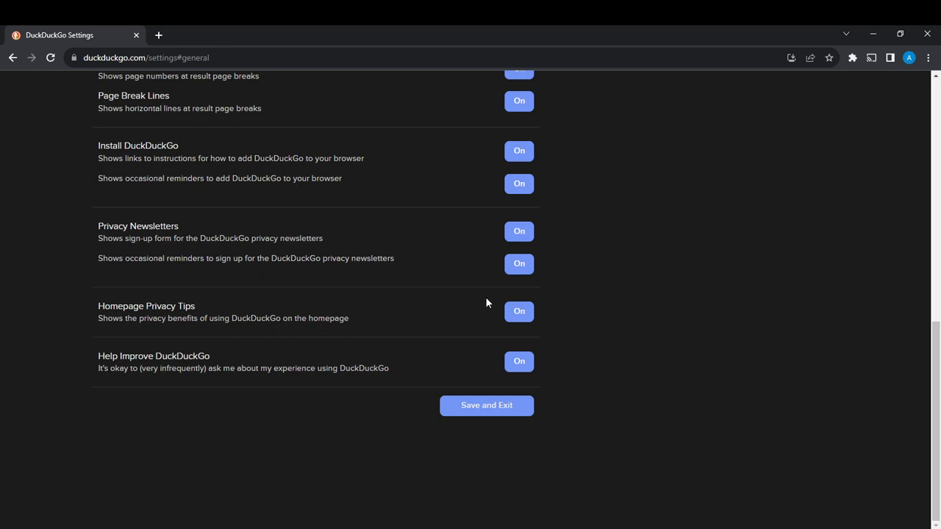
mouse_move(486, 406)
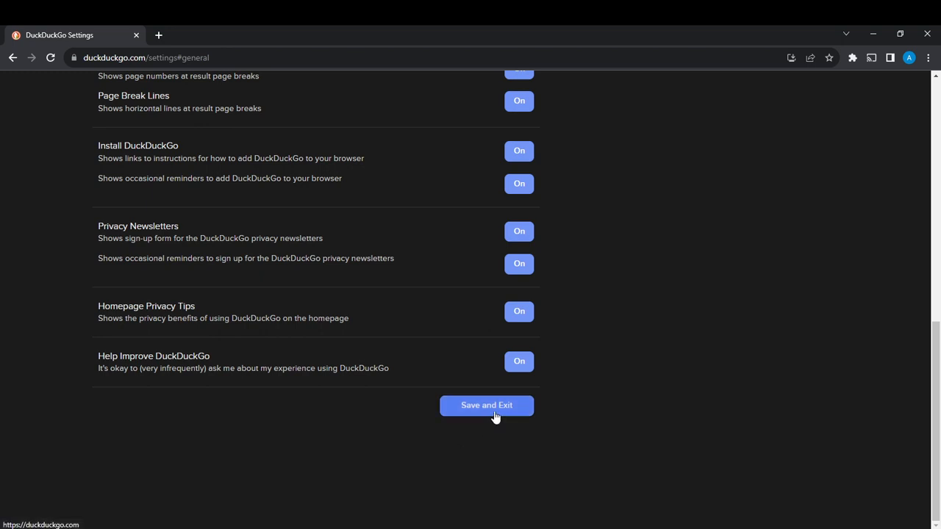
left_click(485, 405)
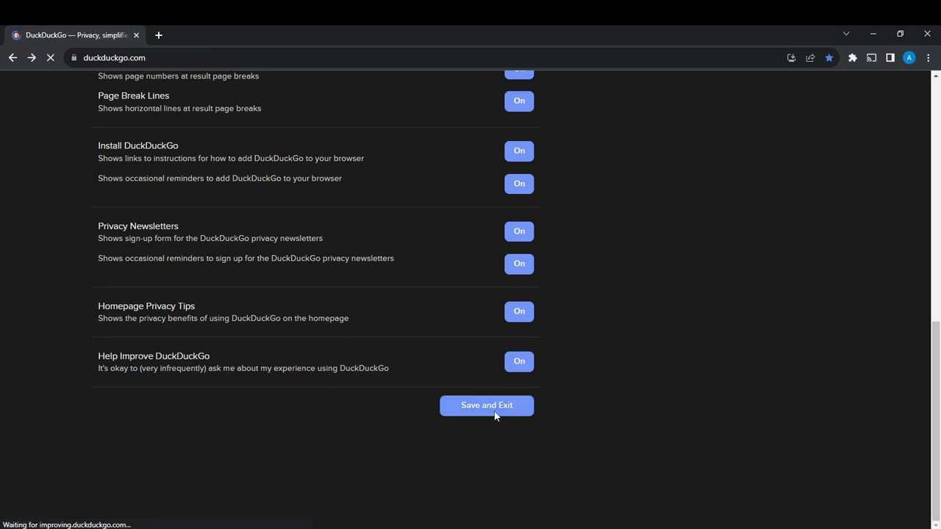
left_click(487, 406)
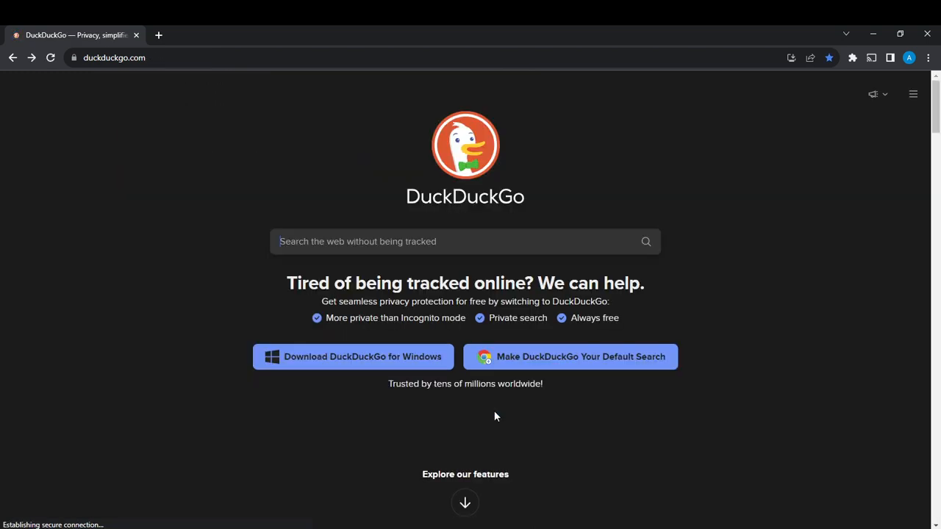